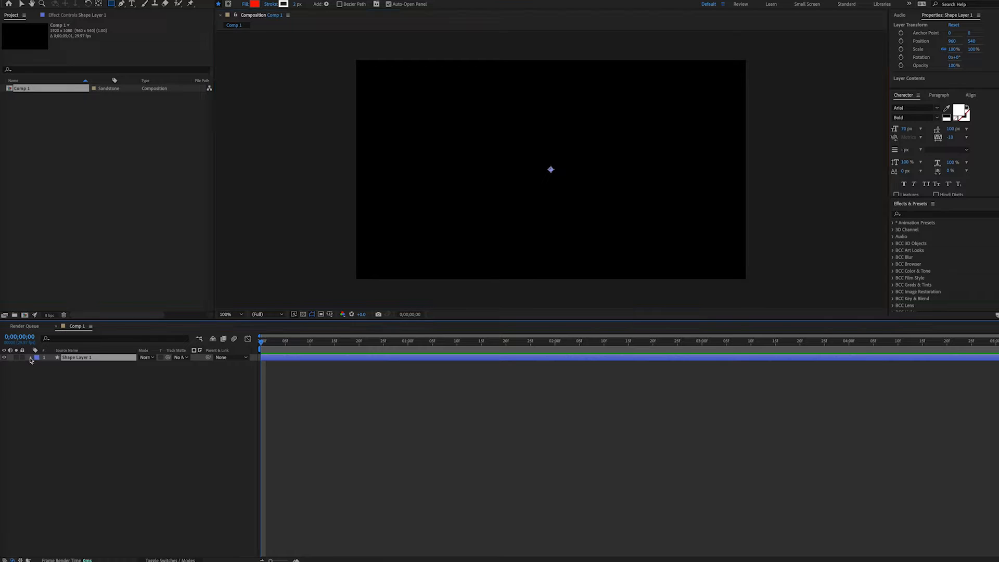
Expand Shape Layer 1 and add an empty group to its contents.
{"action": "left_click", "coordinate": [37, 357]}
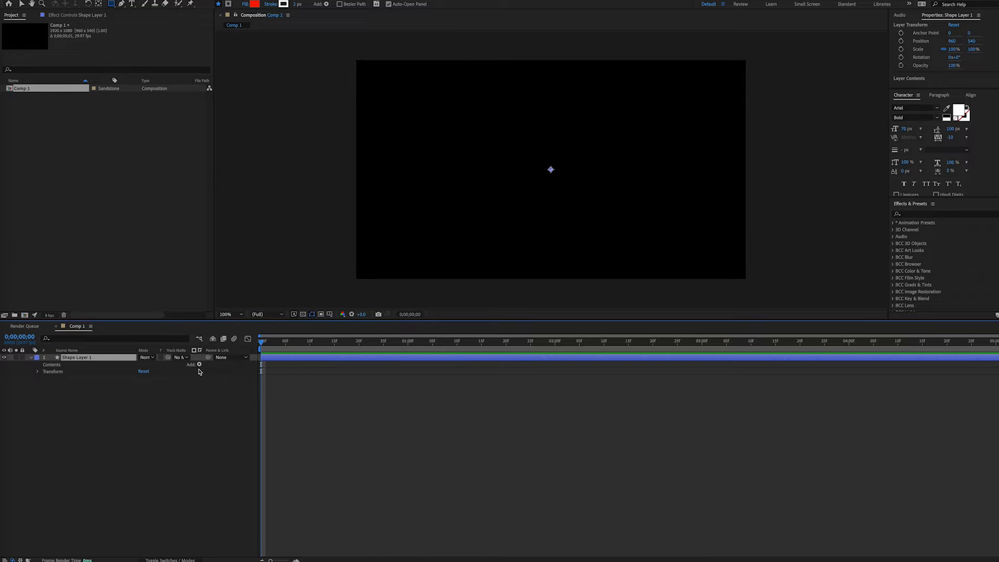
{"action": "left_click", "coordinate": [199, 363]}
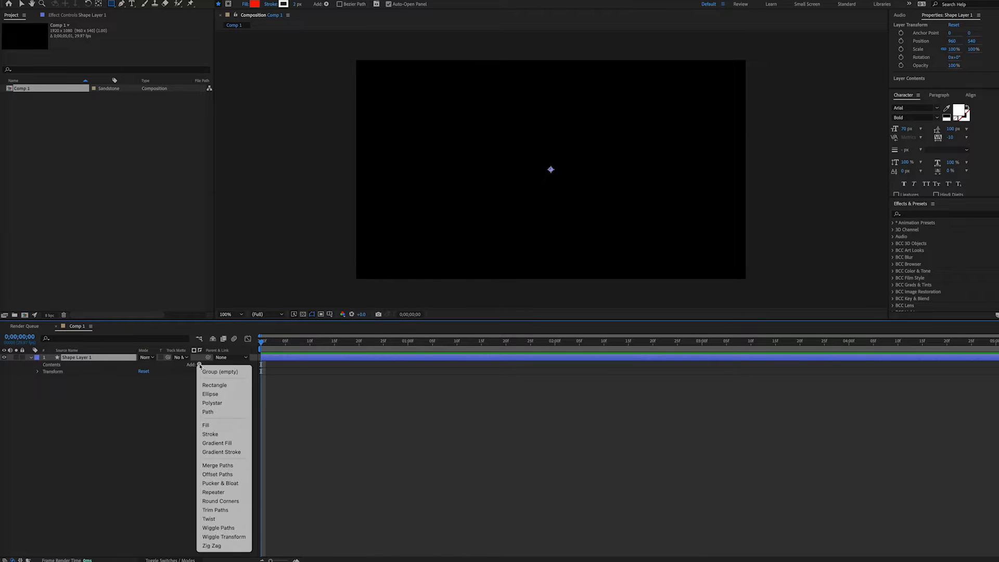
{"action": "left_click", "coordinate": [219, 372]}
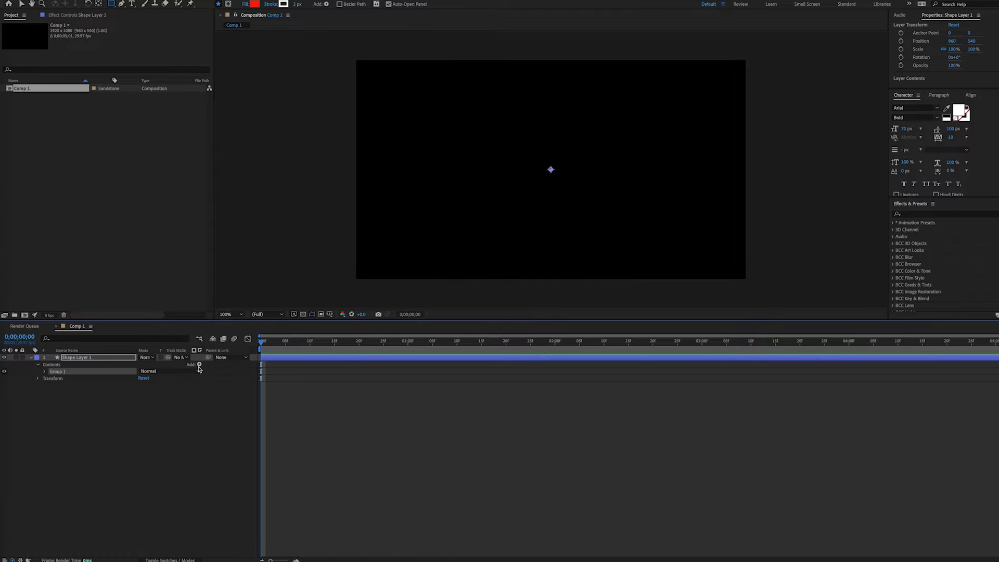
{"action": "mouse_move", "coordinate": [213, 395]}
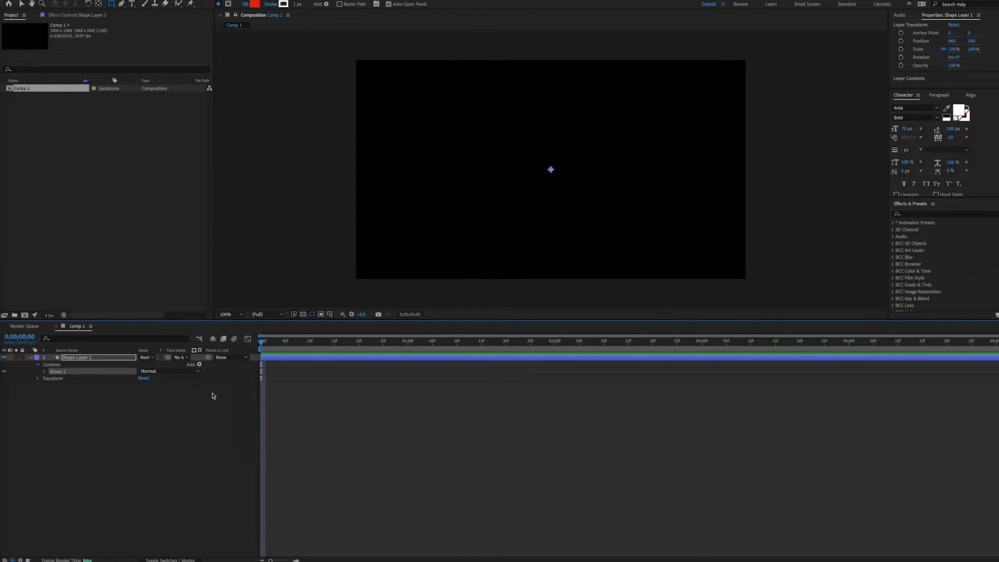
Draw an ellipse path in Group 1, add a stroke, and choose a blue stroke colour.
{"action": "left_click_drag", "start_coordinate": [521, 142], "coordinate": [579, 198]}
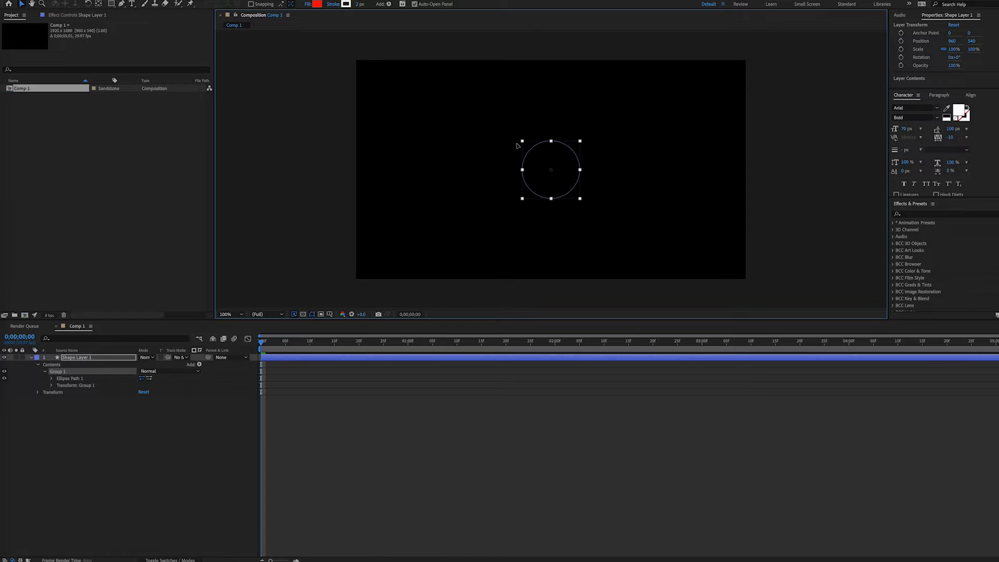
{"action": "left_click", "coordinate": [199, 364]}
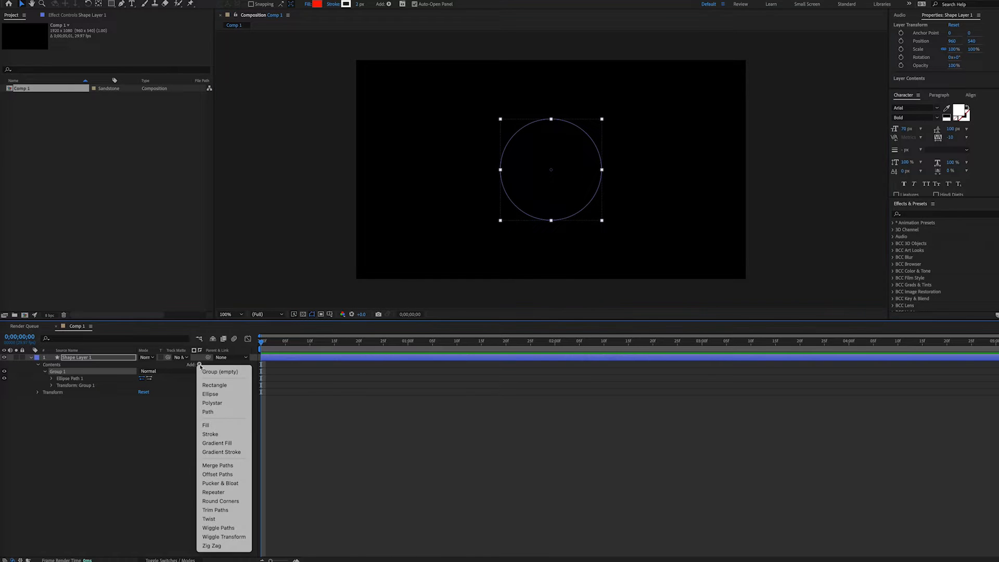
{"action": "left_click", "coordinate": [209, 434]}
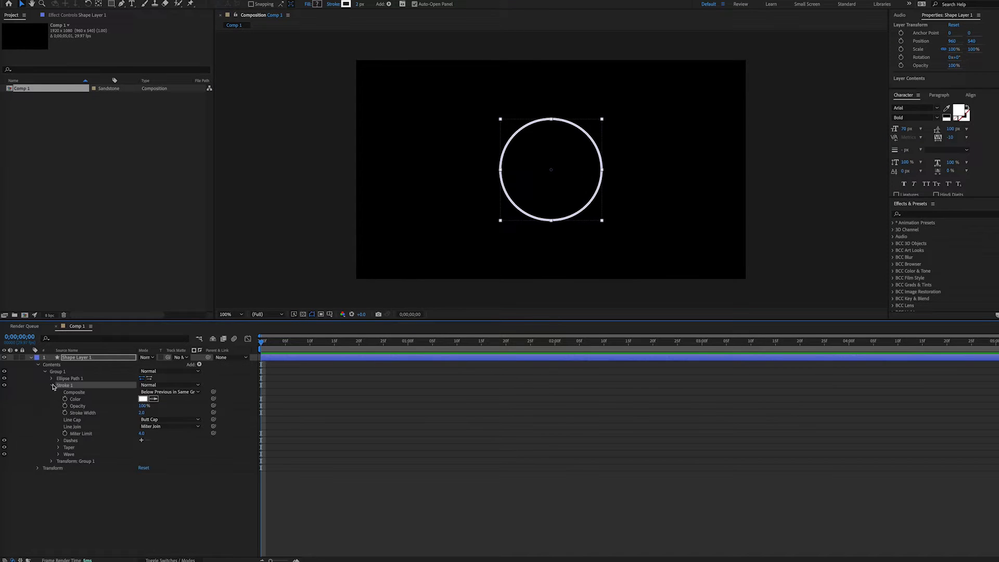
{"action": "left_click", "coordinate": [146, 399]}
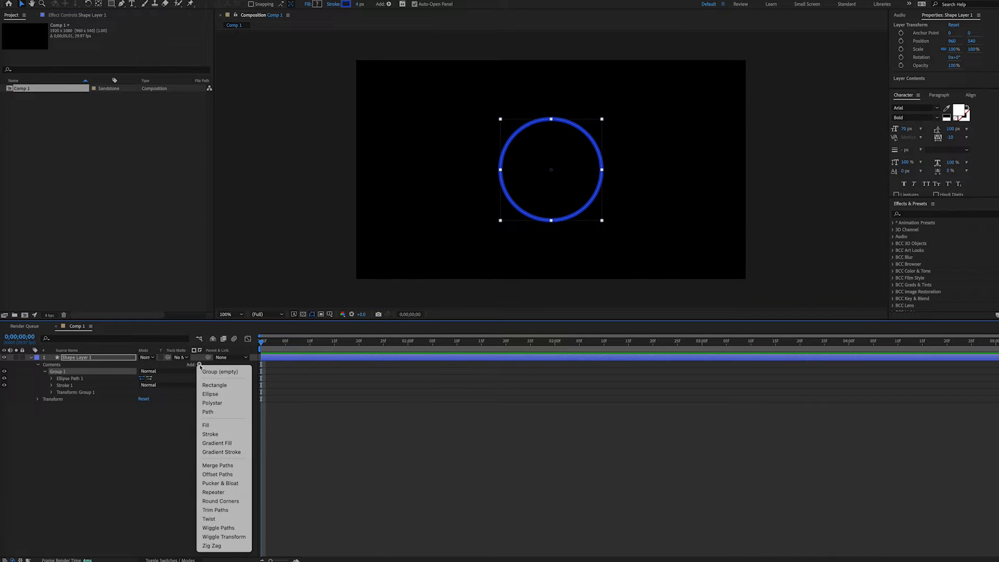
{"action": "mouse_move", "coordinate": [216, 510]}
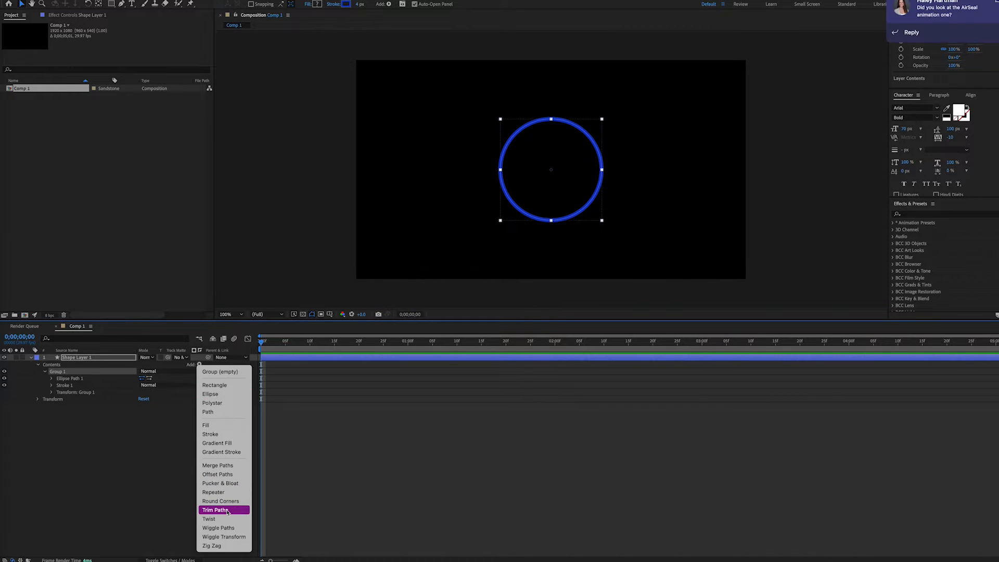
Add Trim Paths, keyframe End at 0s and 1s, then open the first keyframe's options.
{"action": "left_click", "coordinate": [215, 510]}
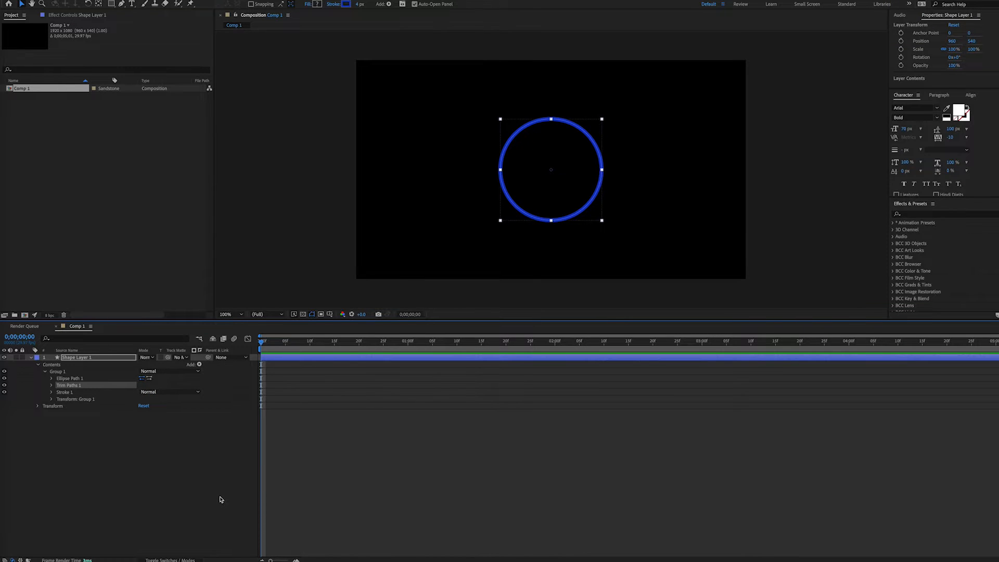
{"action": "left_click", "coordinate": [51, 384]}
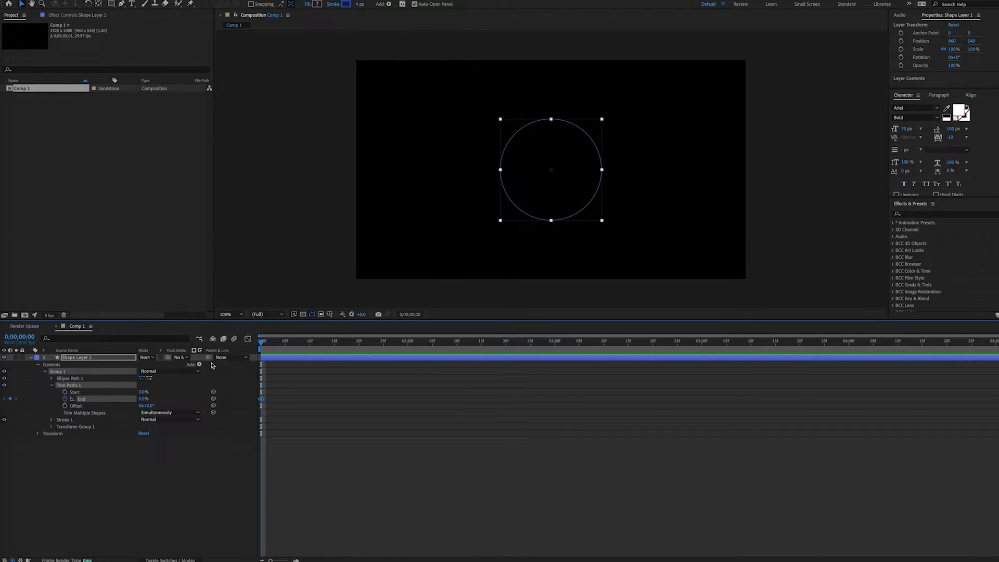
{"action": "left_click", "coordinate": [407, 342]}
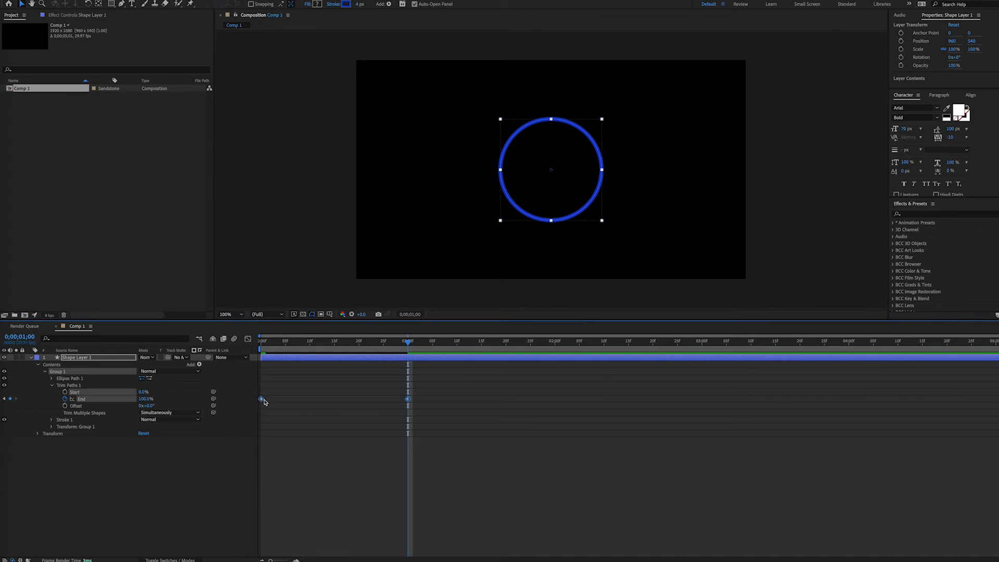
{"action": "right_click", "coordinate": [260, 400]}
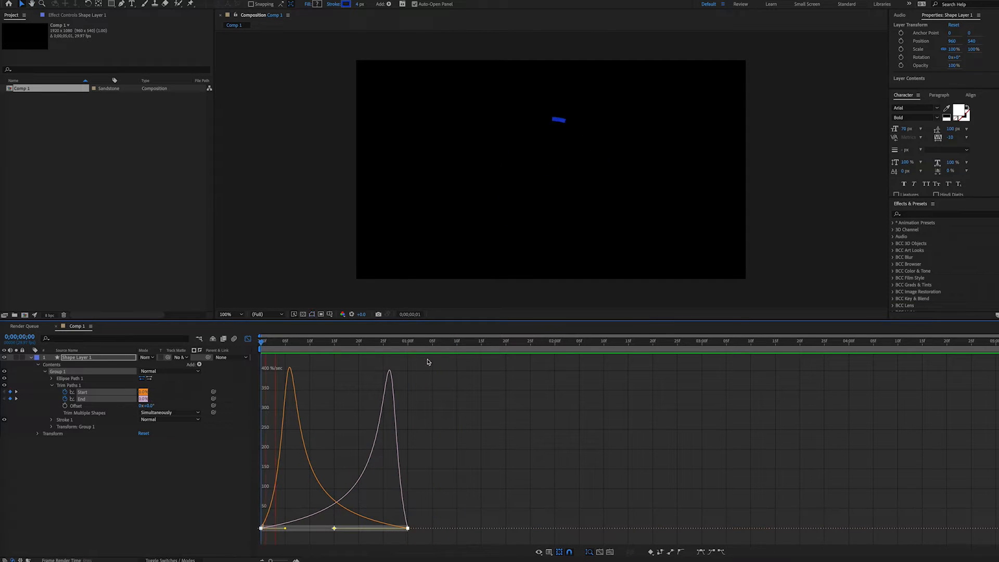
Close the speed graph and return to the keyframe view.
{"action": "left_click", "coordinate": [451, 341]}
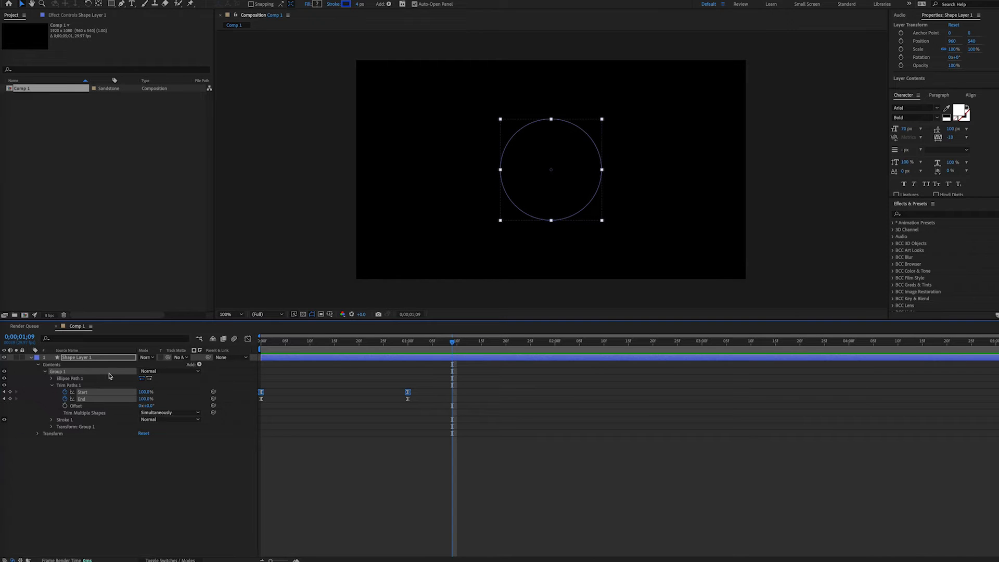
{"action": "mouse_move", "coordinate": [93, 374]}
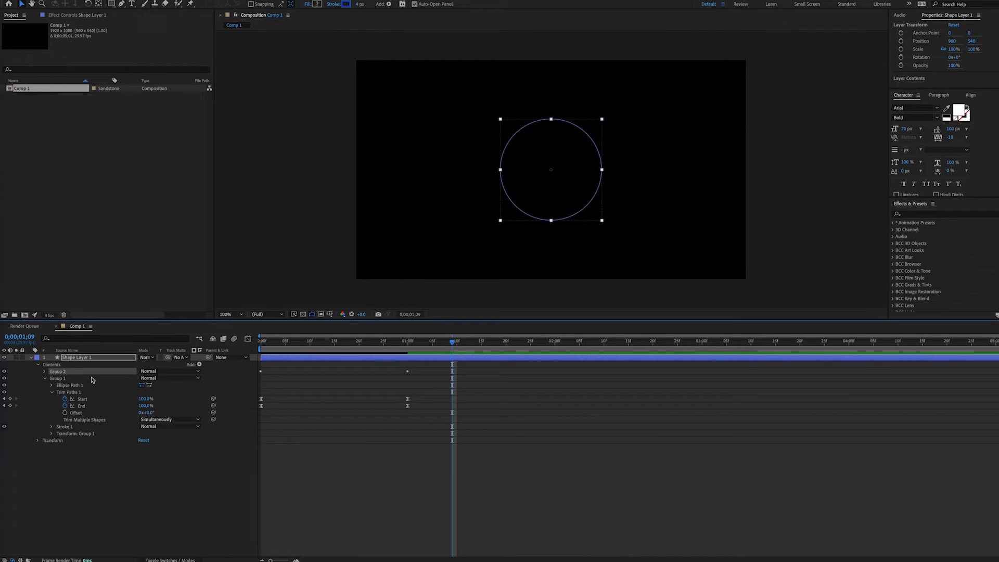
{"action": "mouse_move", "coordinate": [43, 423]}
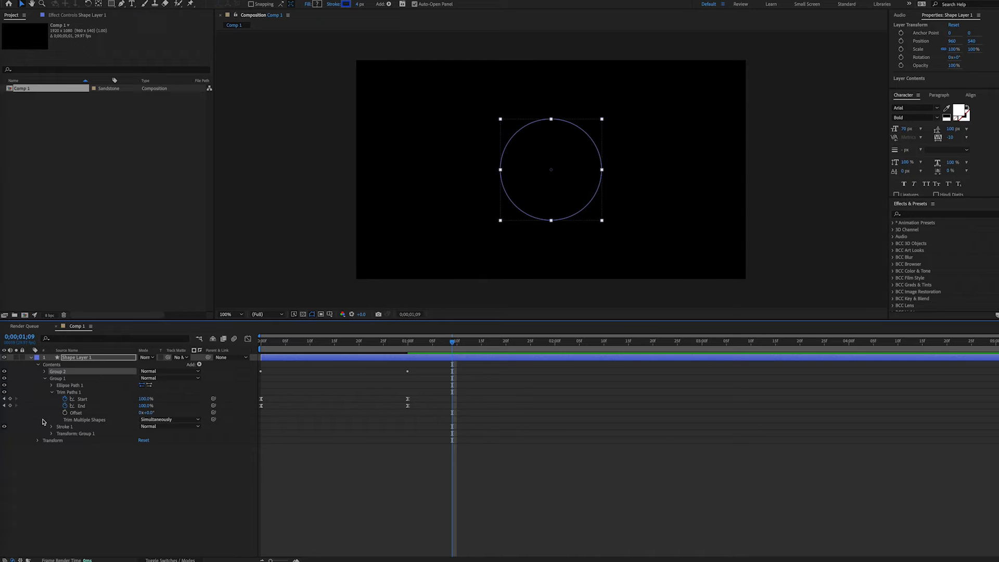
Expand Group 2's contents after duplicating Group 1.
{"action": "left_click", "coordinate": [45, 371]}
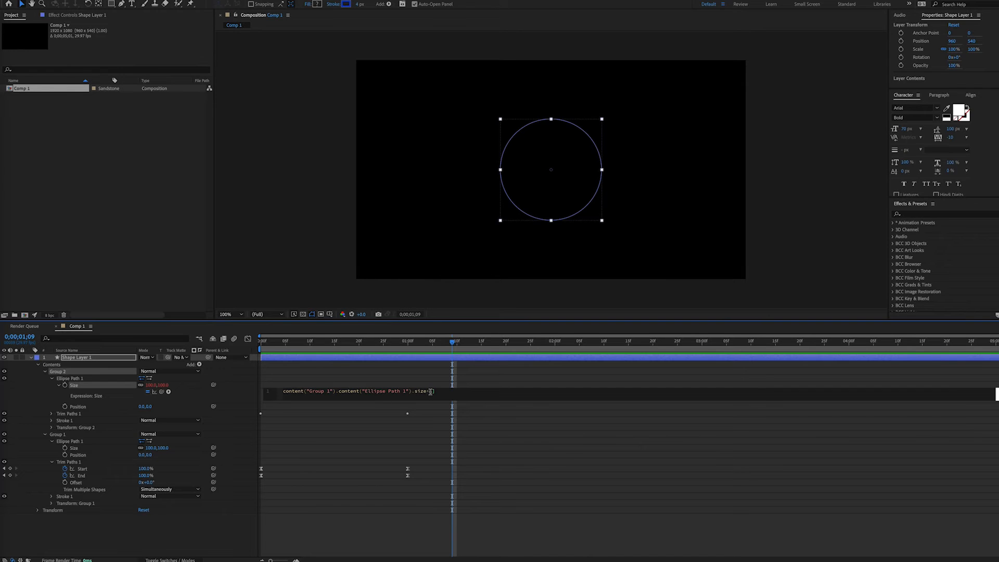
Finish the Size expression on Group 2's ellipse with +[50,50].
{"action": "type", "text": "[50,50]"}
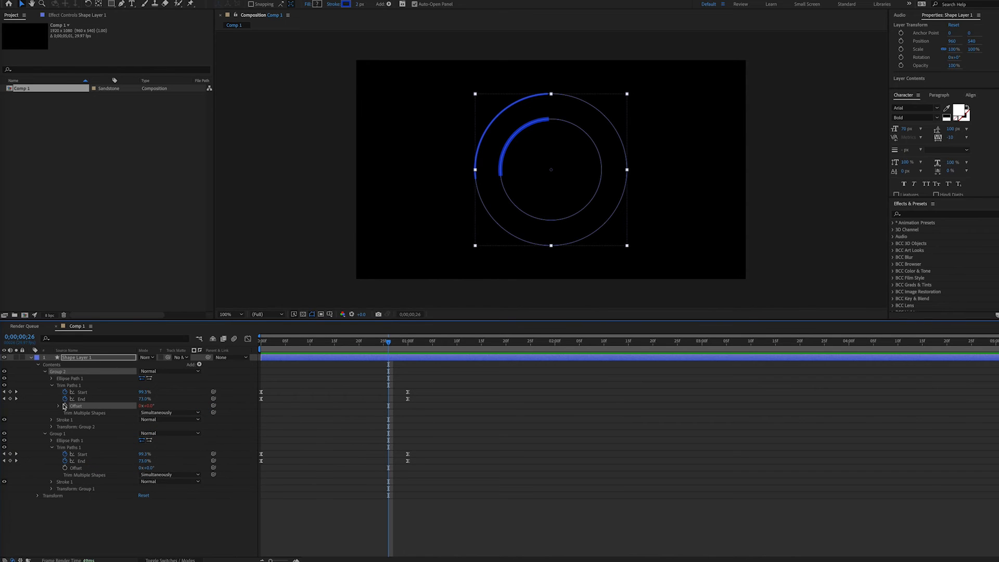
Add an expression to Group 2's trim Offset linking it to Group 1's offset +20.
{"action": "left_click", "coordinate": [59, 406]}
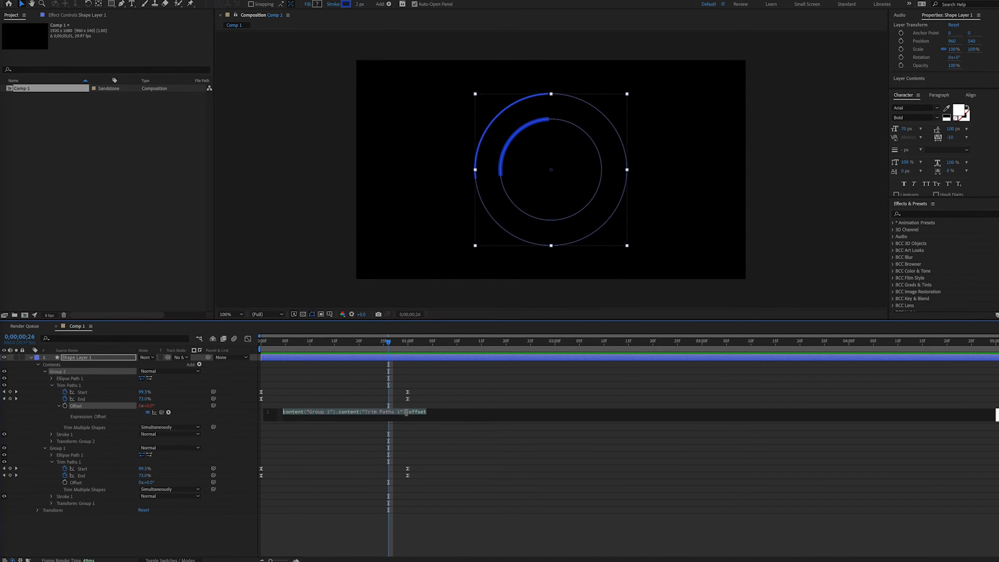
{"action": "type", "text": "+20"}
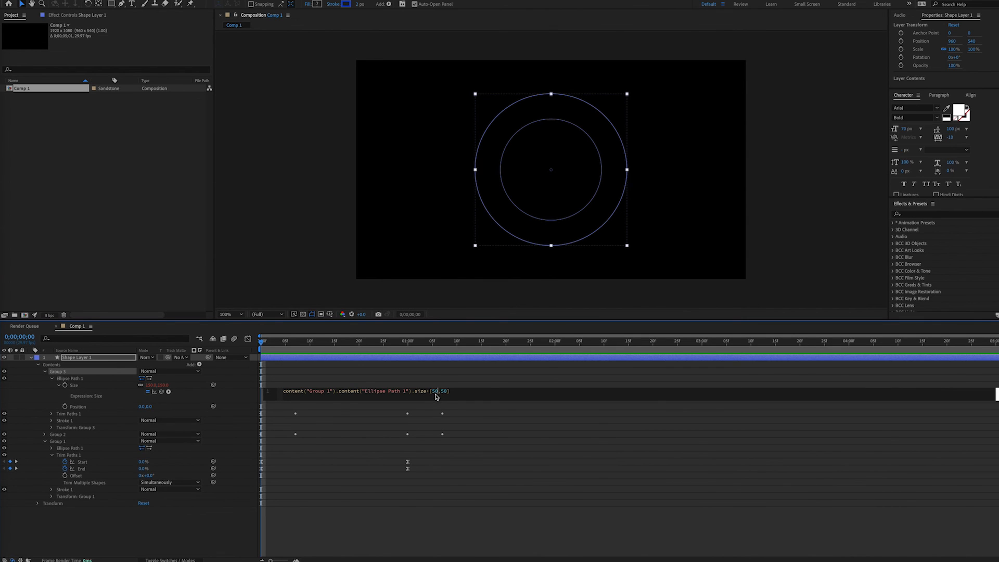
Change Group 3's Size expression value to [75,75].
{"action": "type", "text": "75,75"}
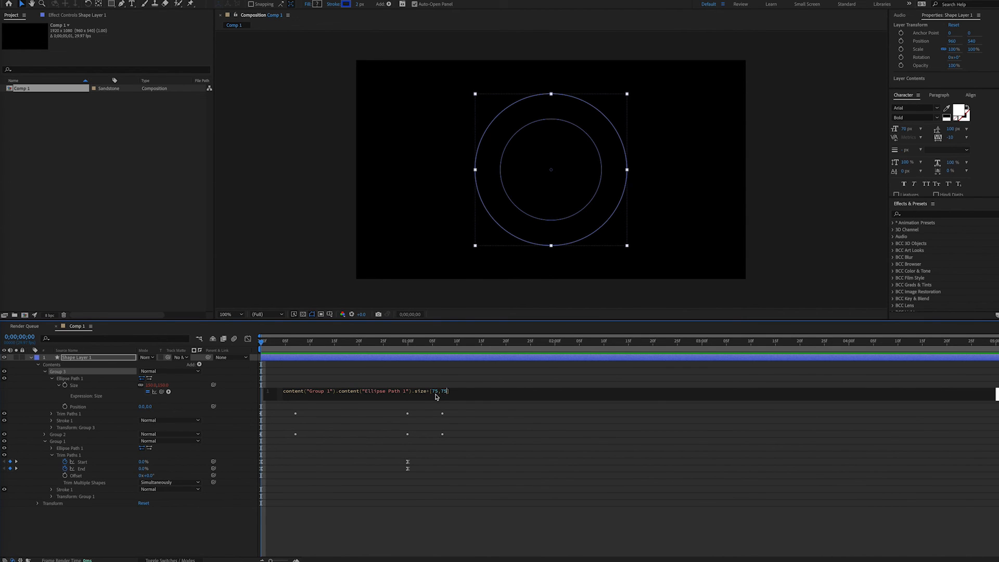